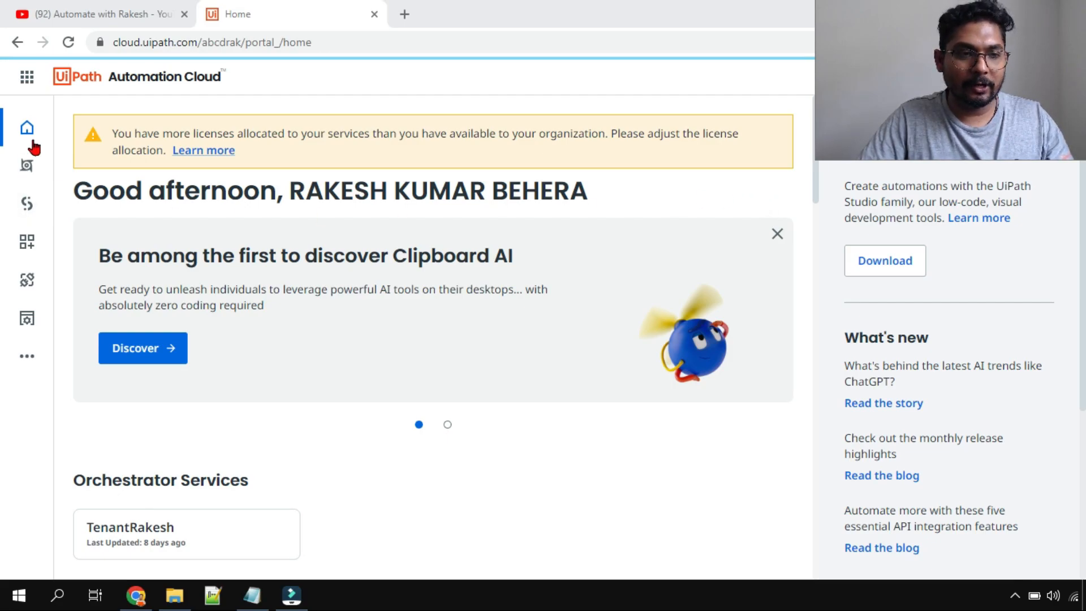
mouse_move(201, 70)
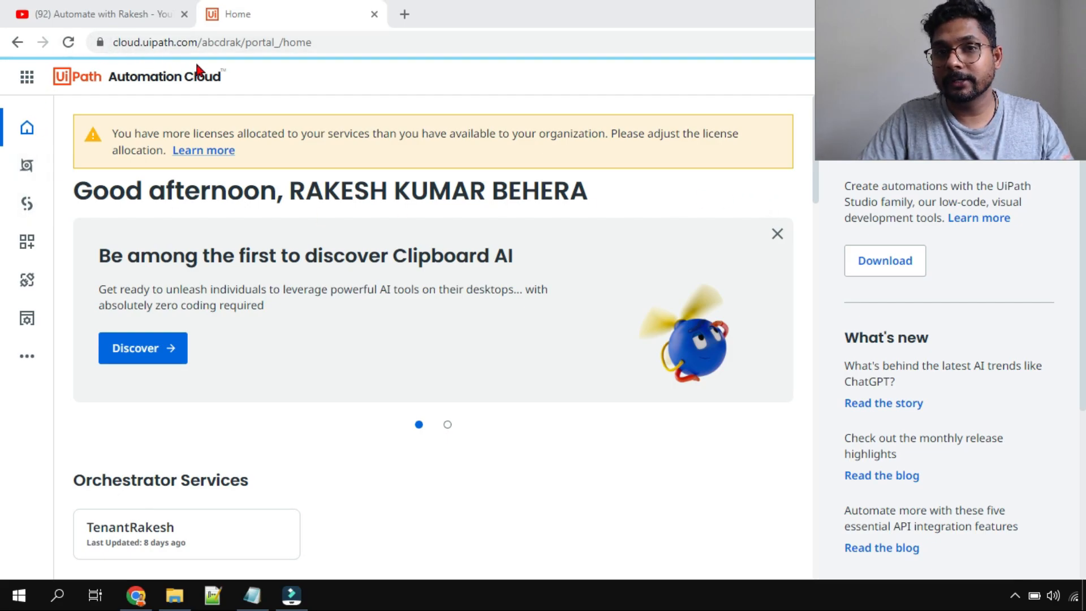
mouse_move(26, 166)
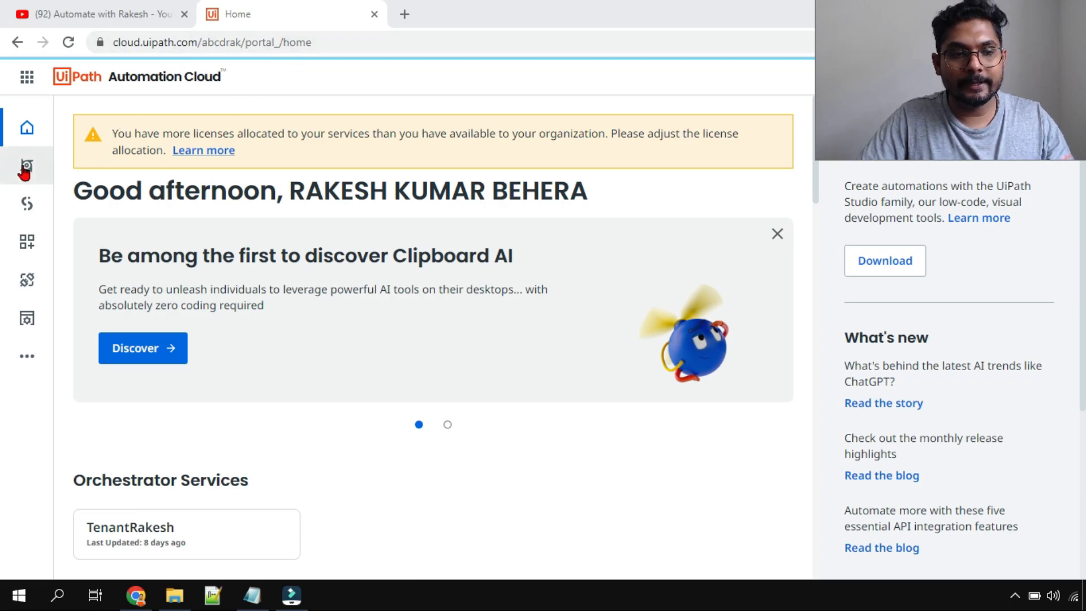
mouse_move(25, 167)
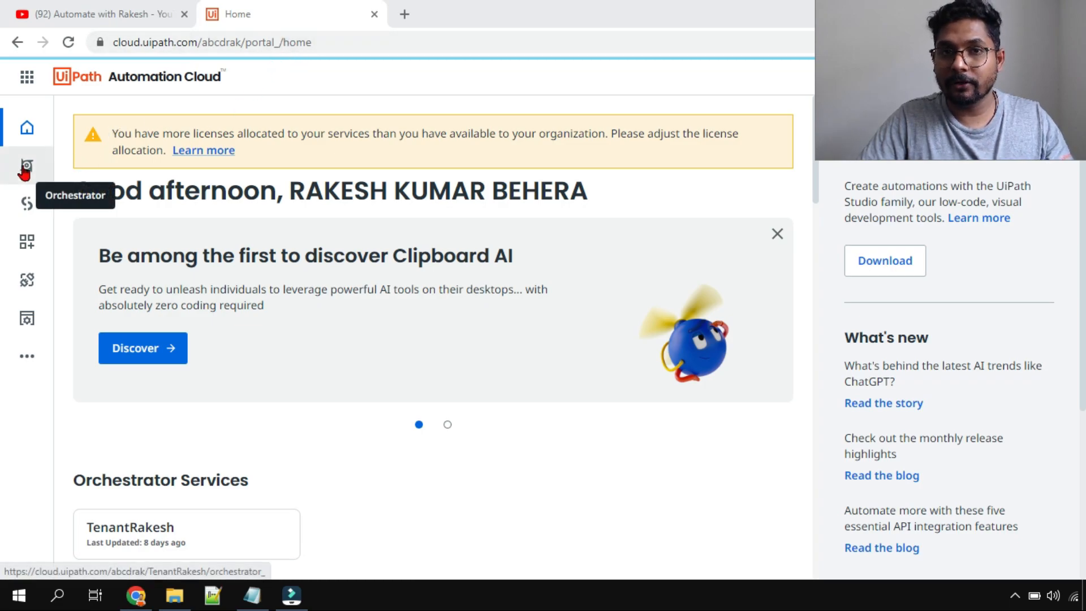
Step: Open Orchestrator from the left rail to show the IT folder dashboard
left_click(26, 166)
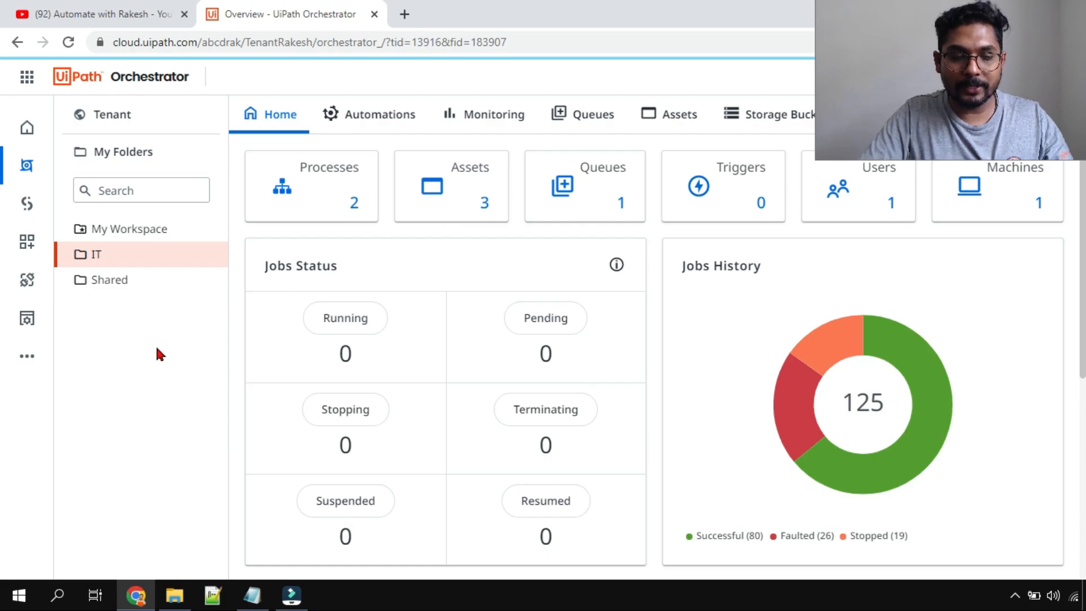
mouse_move(116, 127)
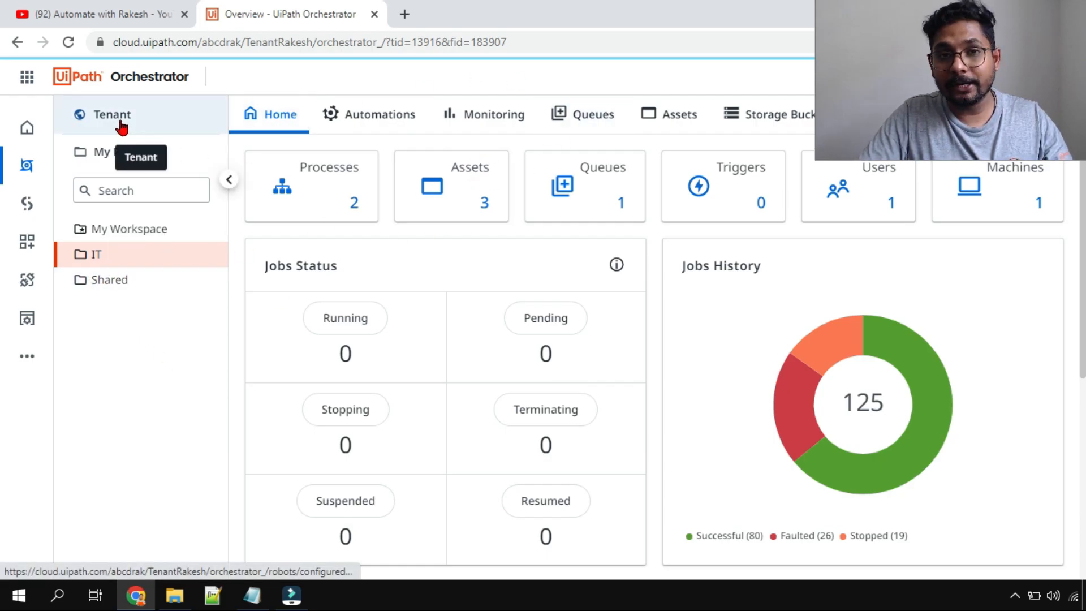
Step: Open the Edit Machine page for RAKESHPC from the tenant's Machines list
left_click(112, 115)
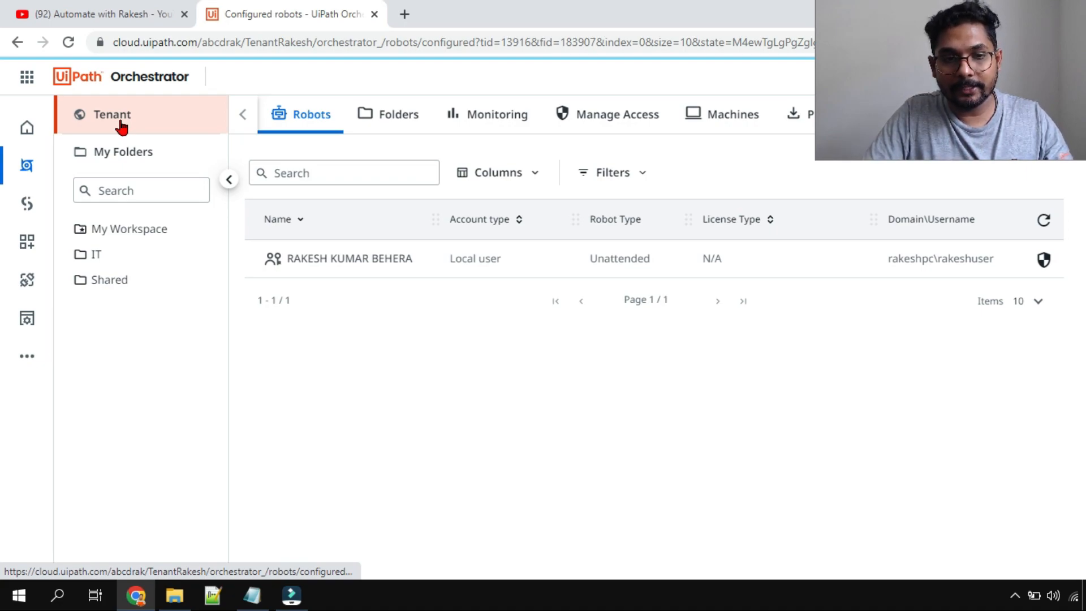
mouse_move(723, 130)
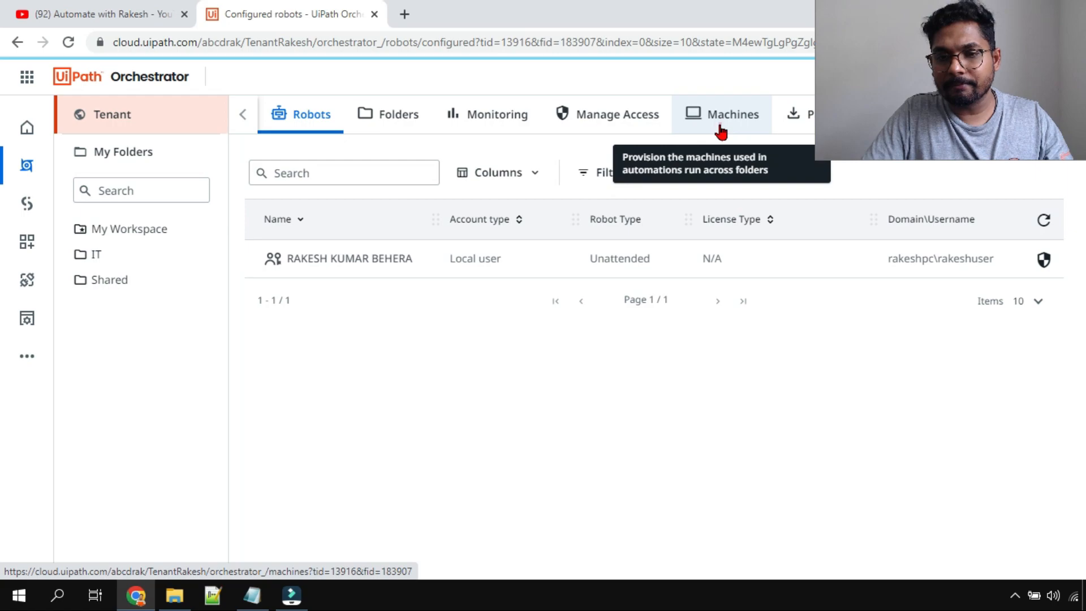
left_click(733, 113)
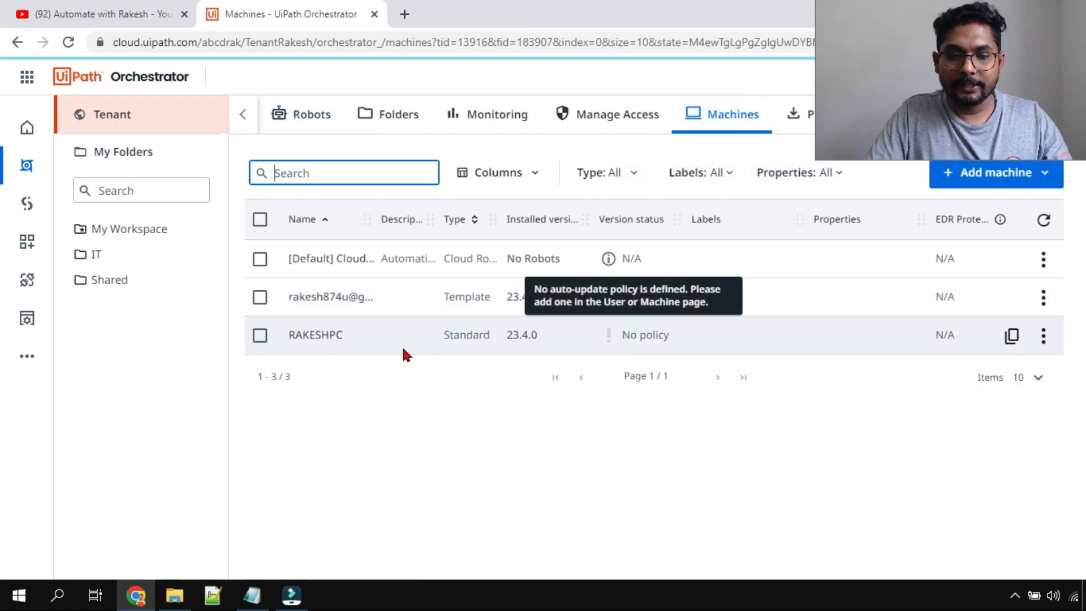
double_click(297, 335)
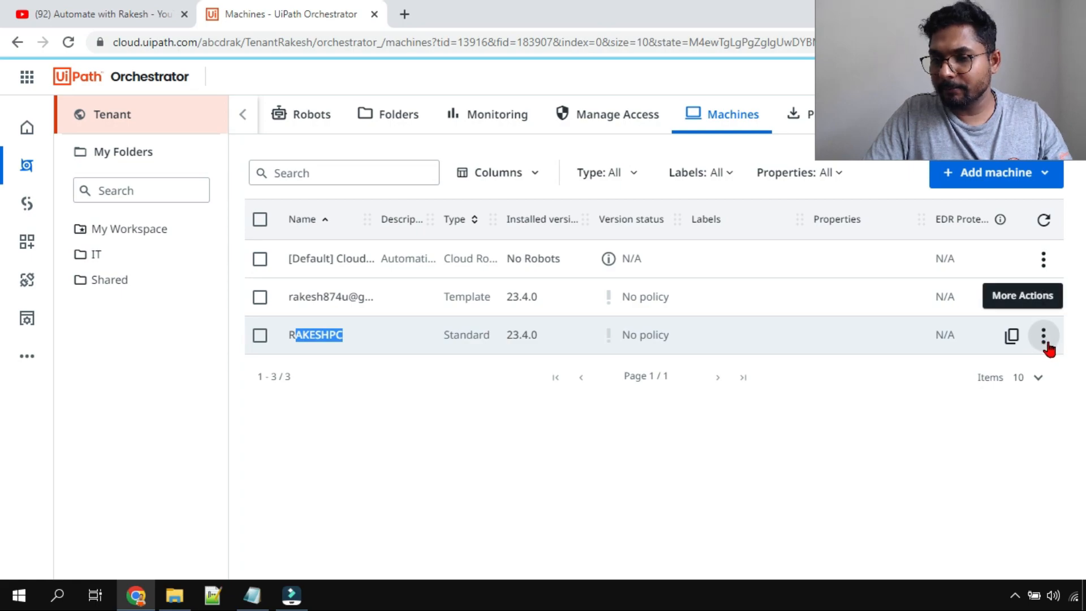
left_click(1041, 336)
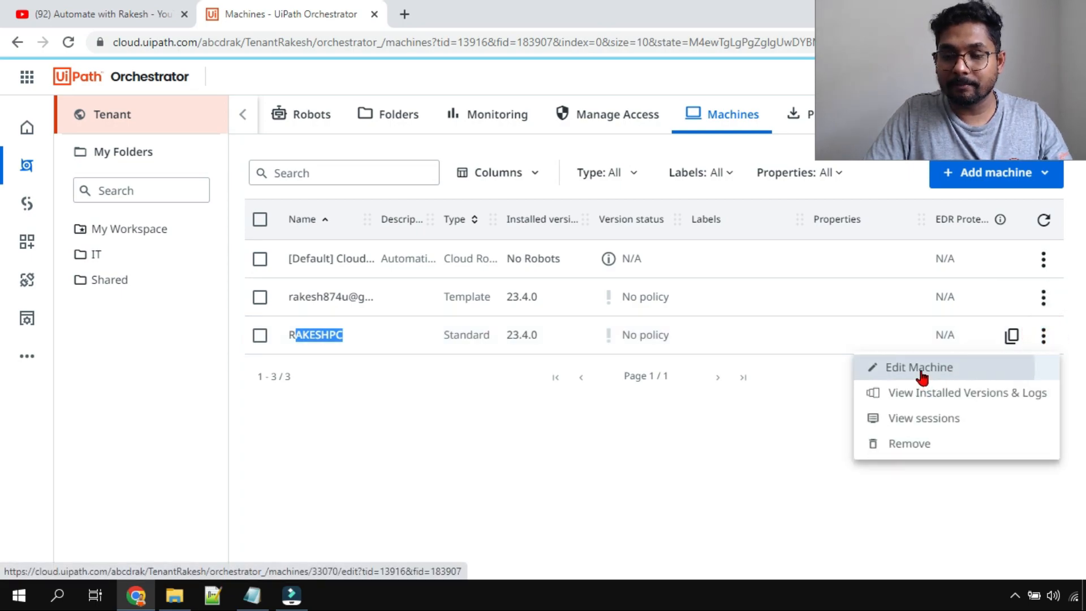
left_click(919, 367)
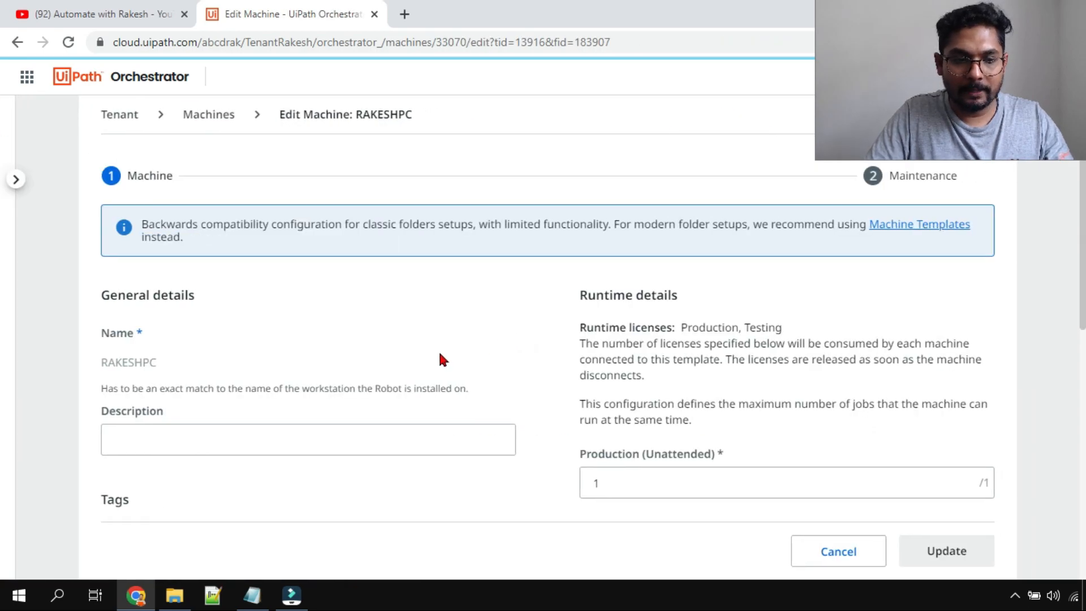
Step: Add a new client secret for RAKESHPC, then request deletion of secret 784824
scroll("down", 3)
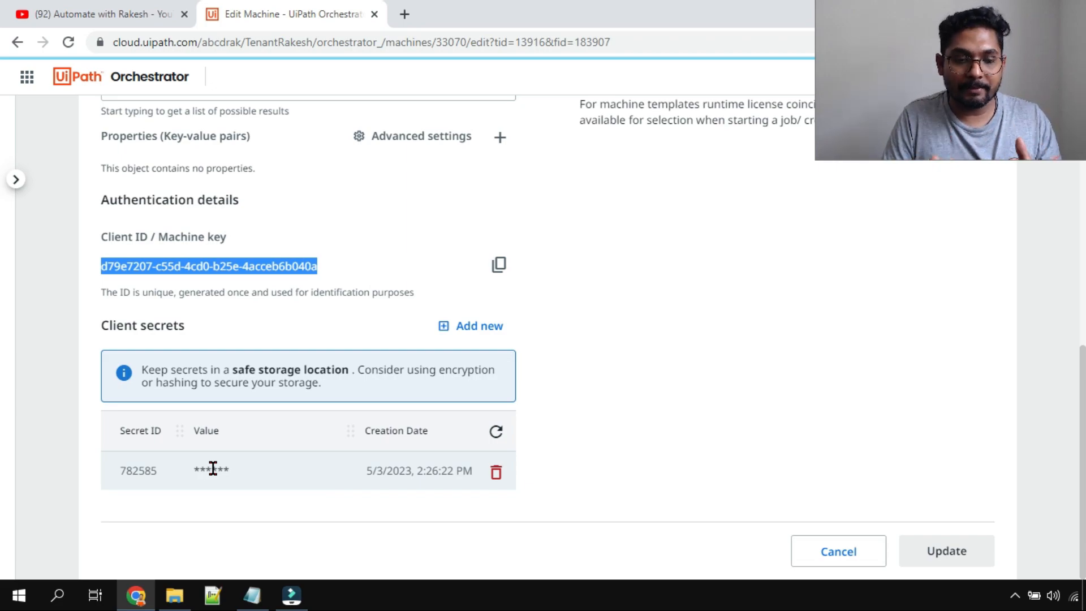
left_click(210, 470)
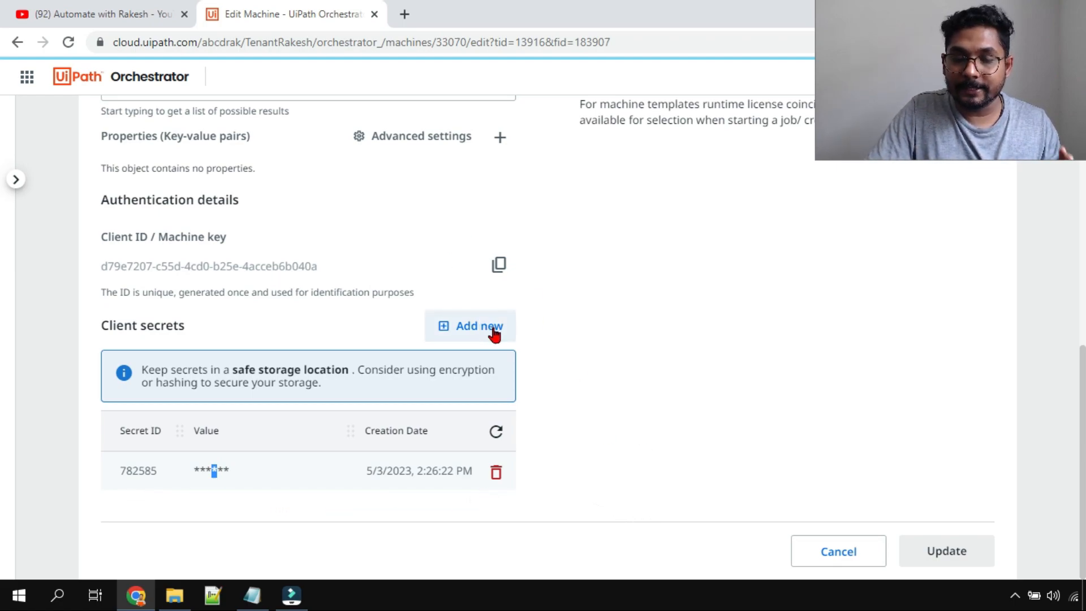
mouse_move(487, 331)
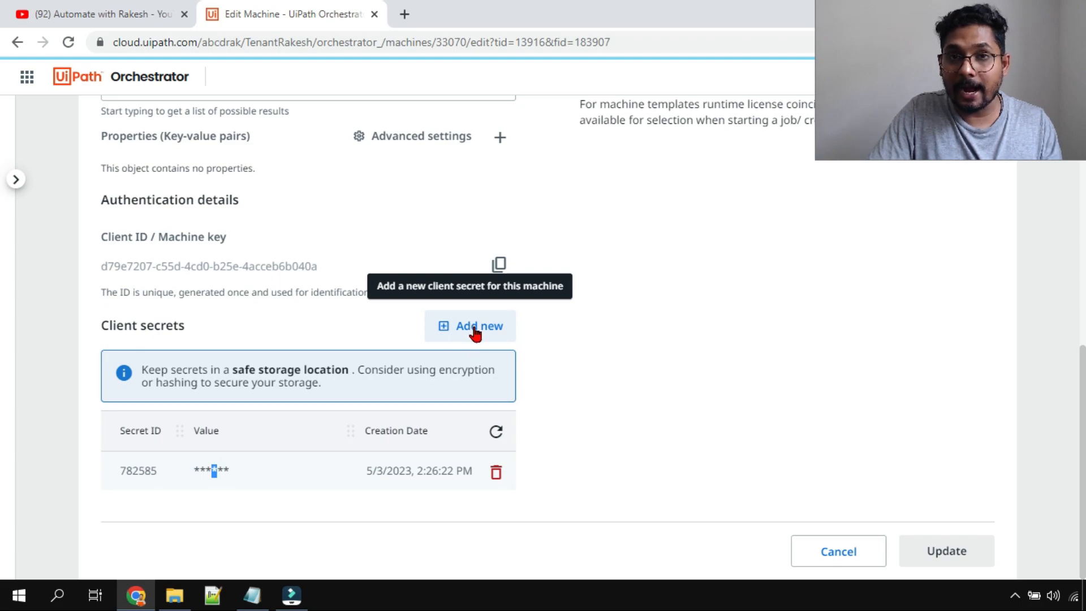
left_click(471, 325)
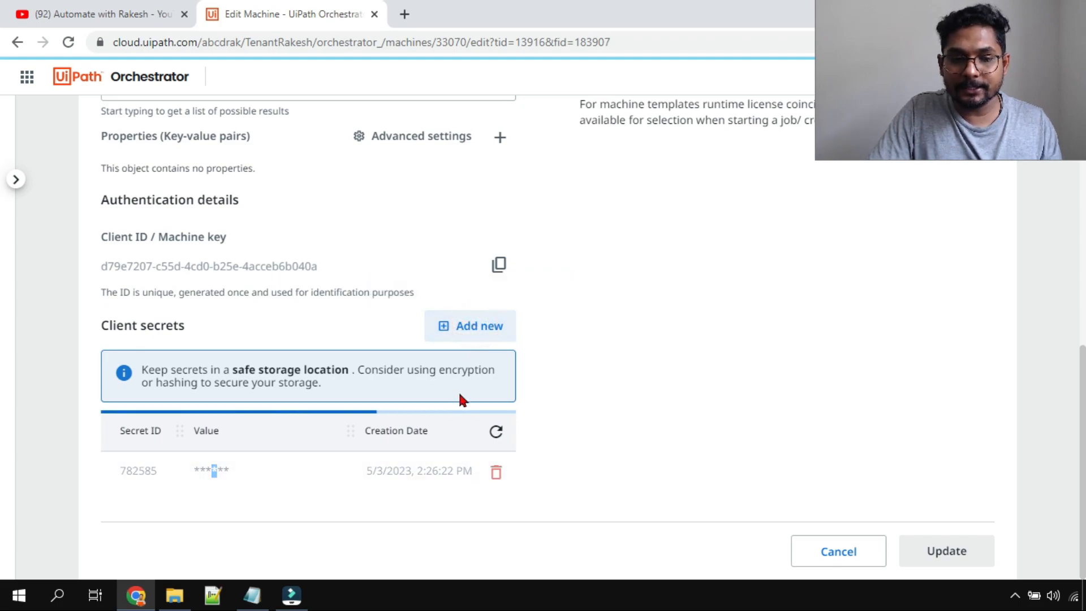
left_click(470, 326)
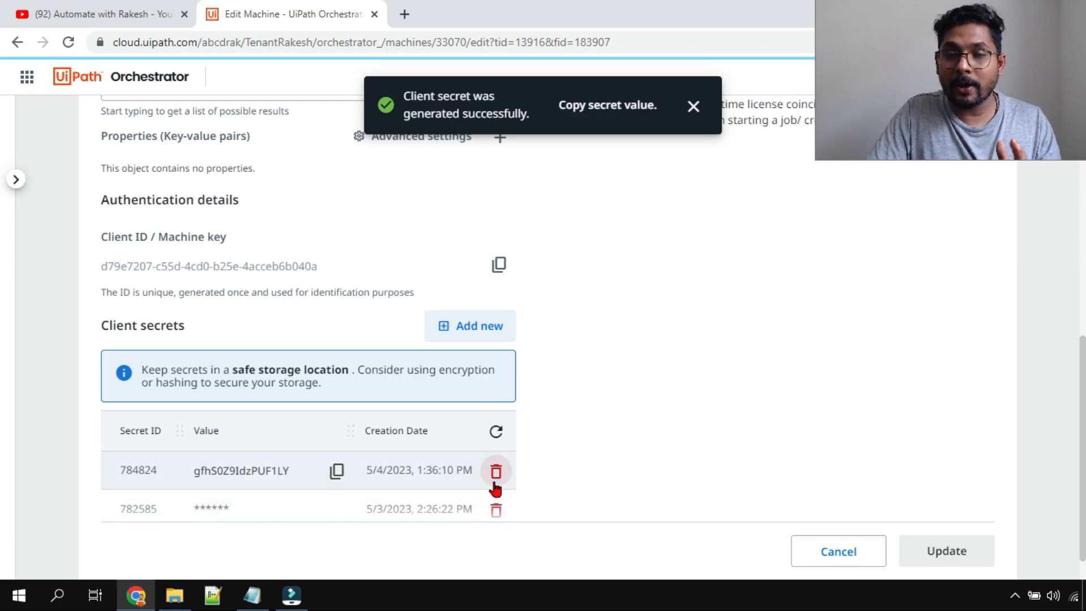
left_click(496, 472)
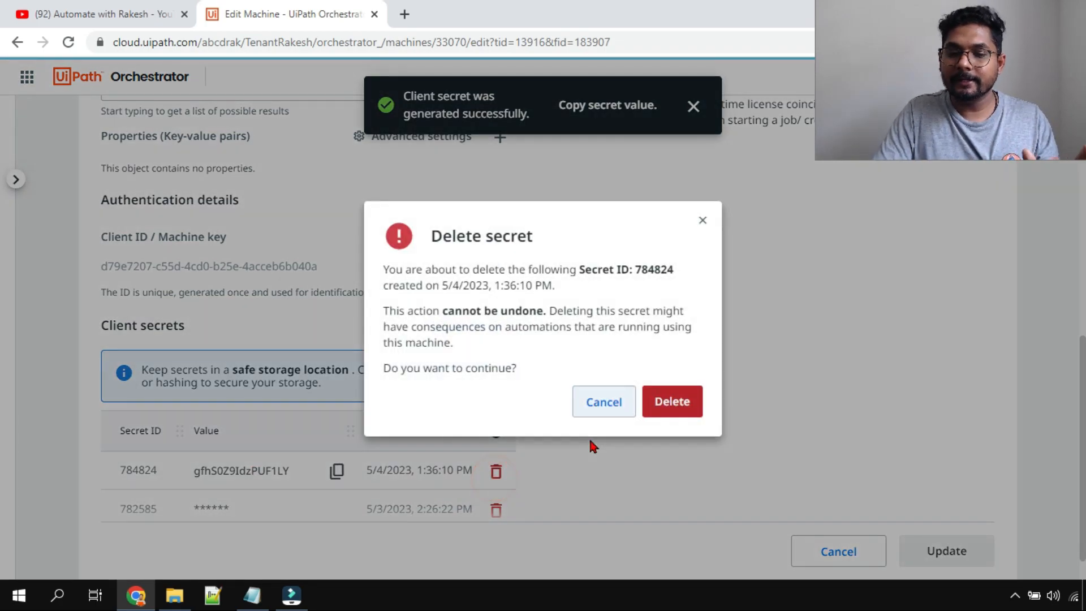